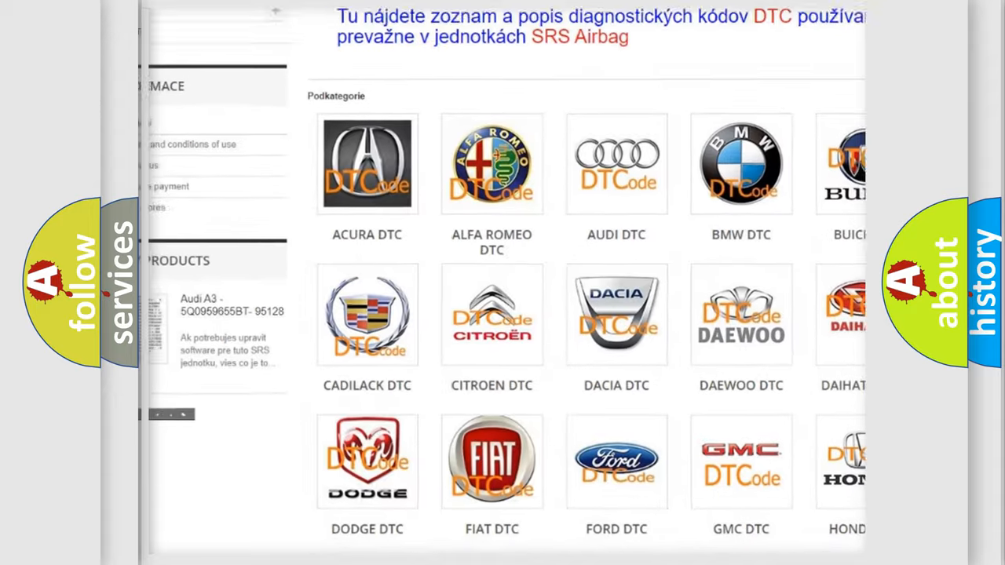
scroll("down", 3)
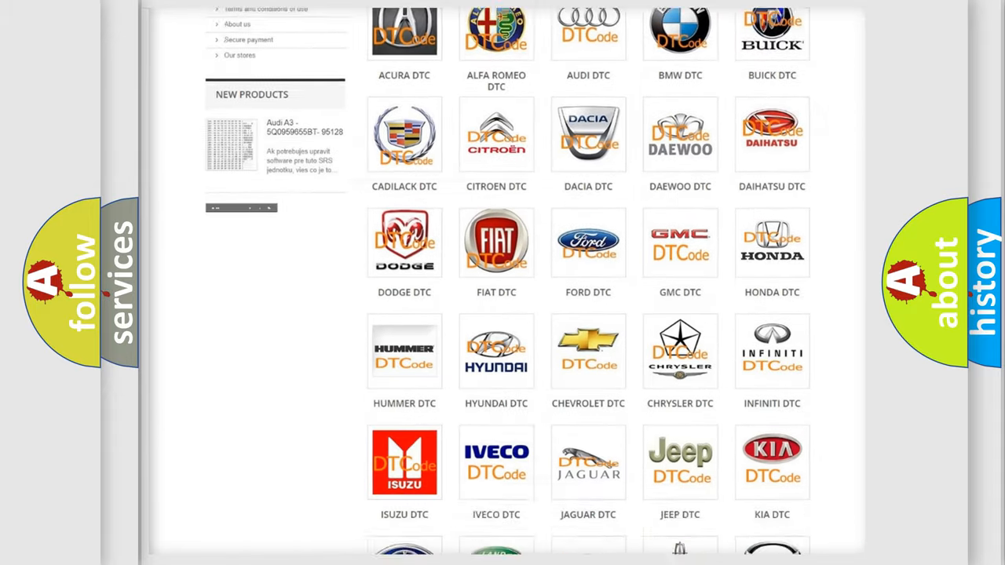